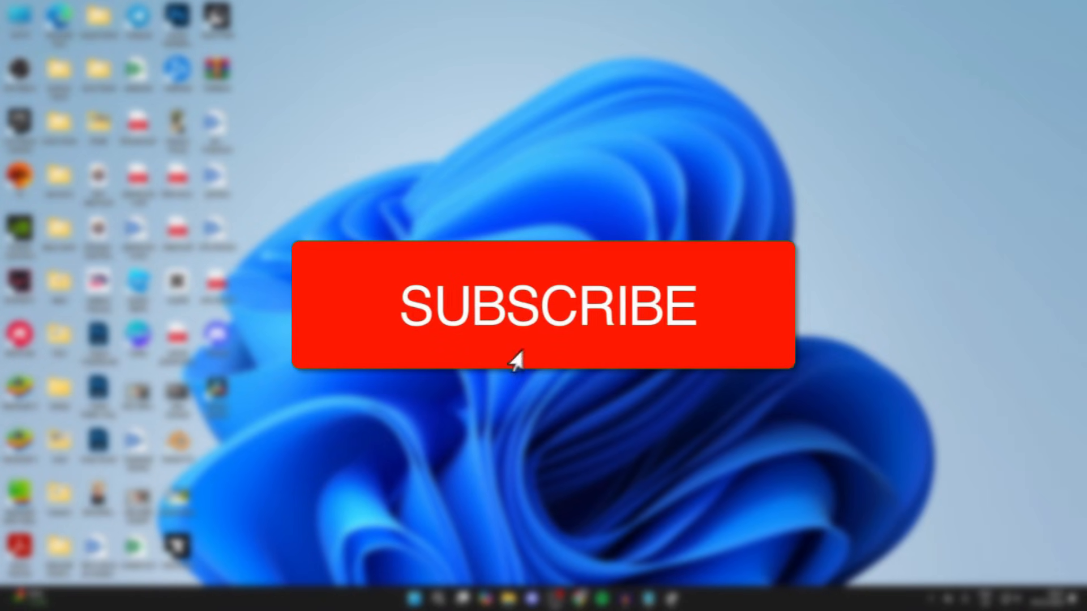
View This PC in File Explorer to check the currently listed drives.
{"action": "left_click", "coordinate": [549, 305]}
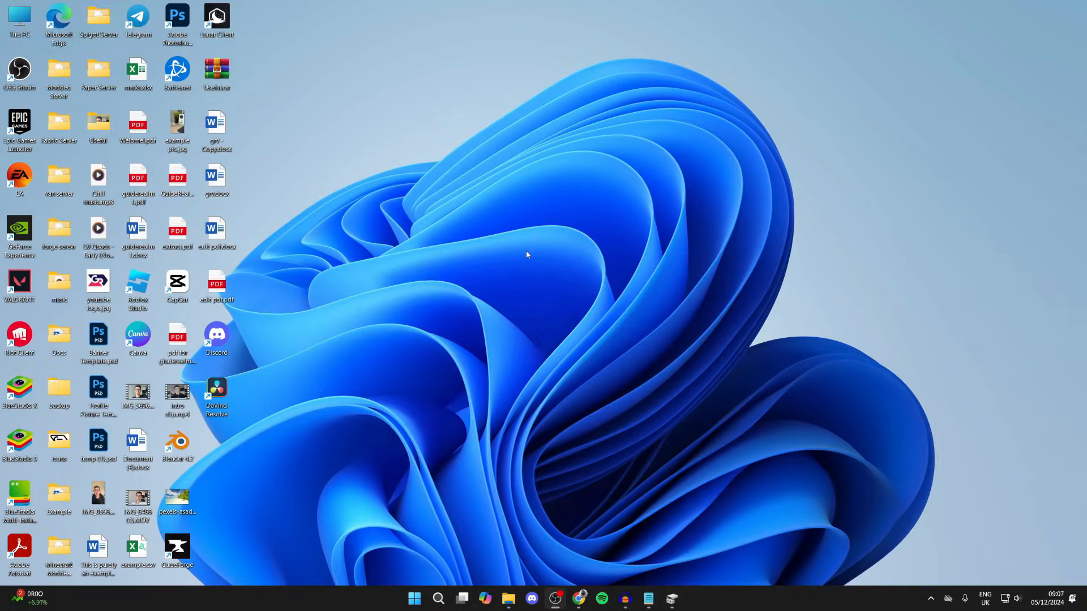
{"action": "left_click", "coordinate": [507, 598]}
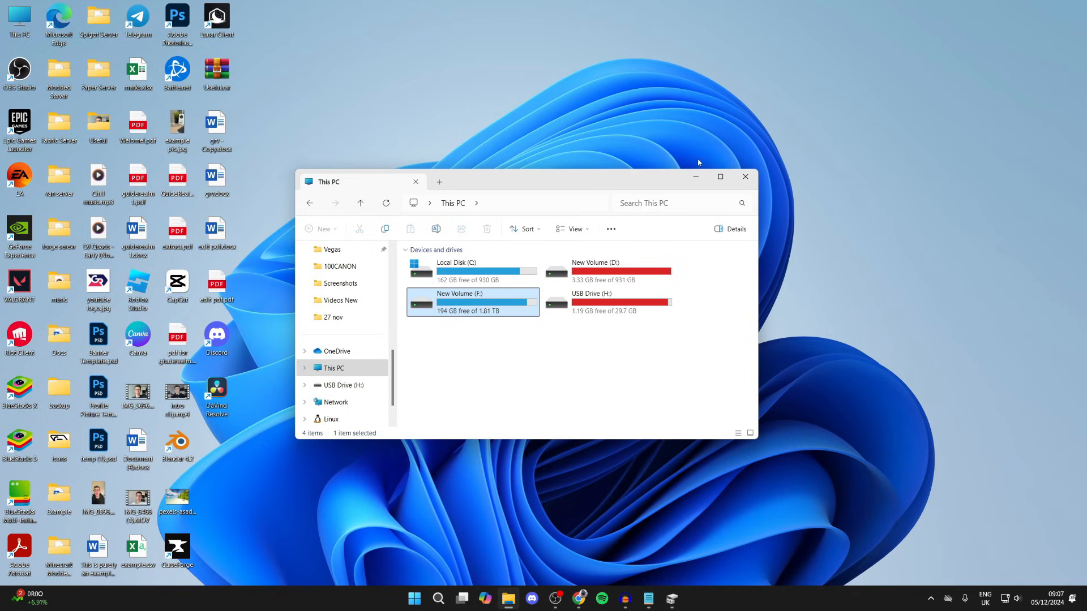
{"action": "left_click", "coordinate": [745, 176]}
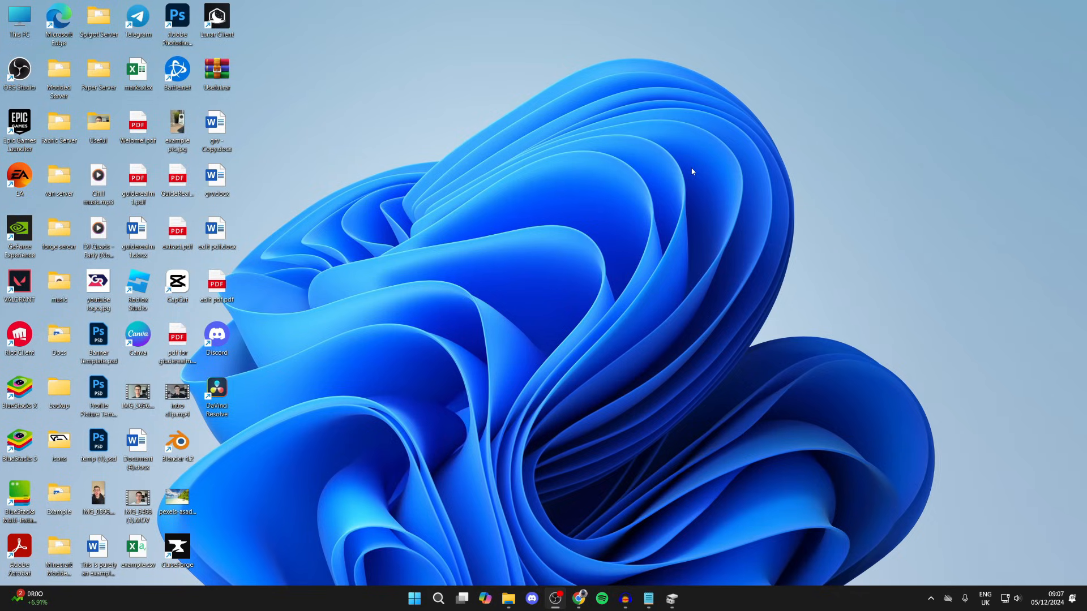
{"action": "mouse_move", "coordinate": [666, 254]}
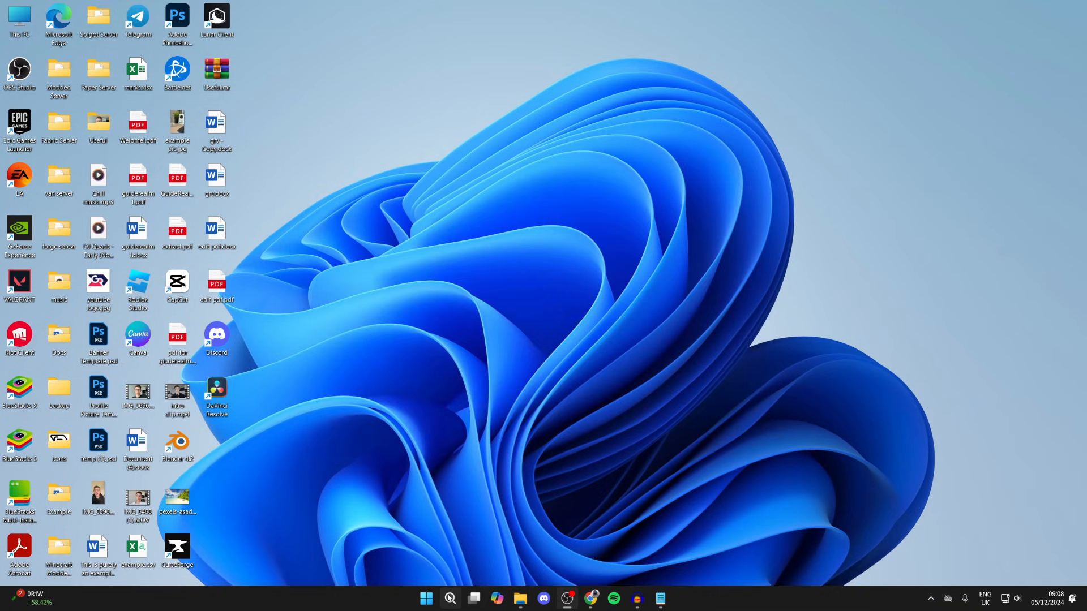
Search for 'disk p' and launch Create and format hard disk partitions.
{"action": "left_click", "coordinate": [449, 597]}
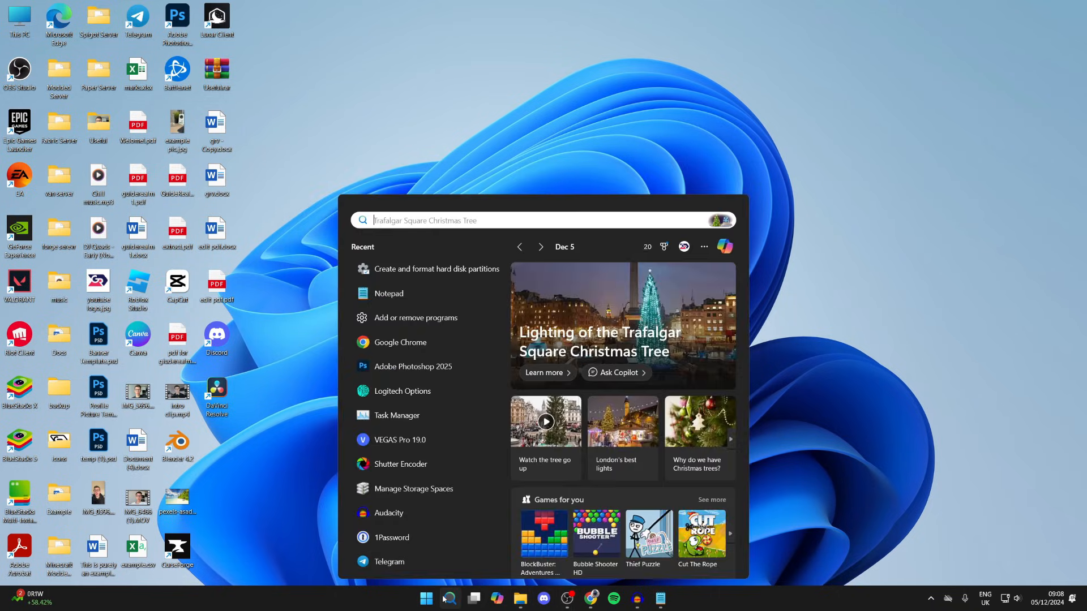
{"action": "type", "text": "disk p"}
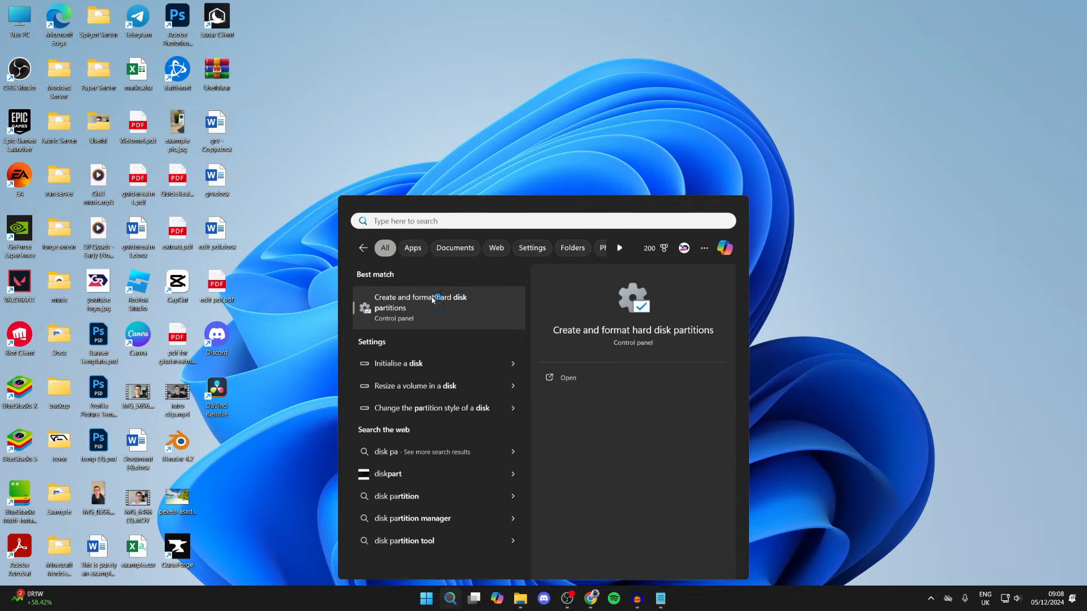
{"action": "left_click", "coordinate": [420, 308]}
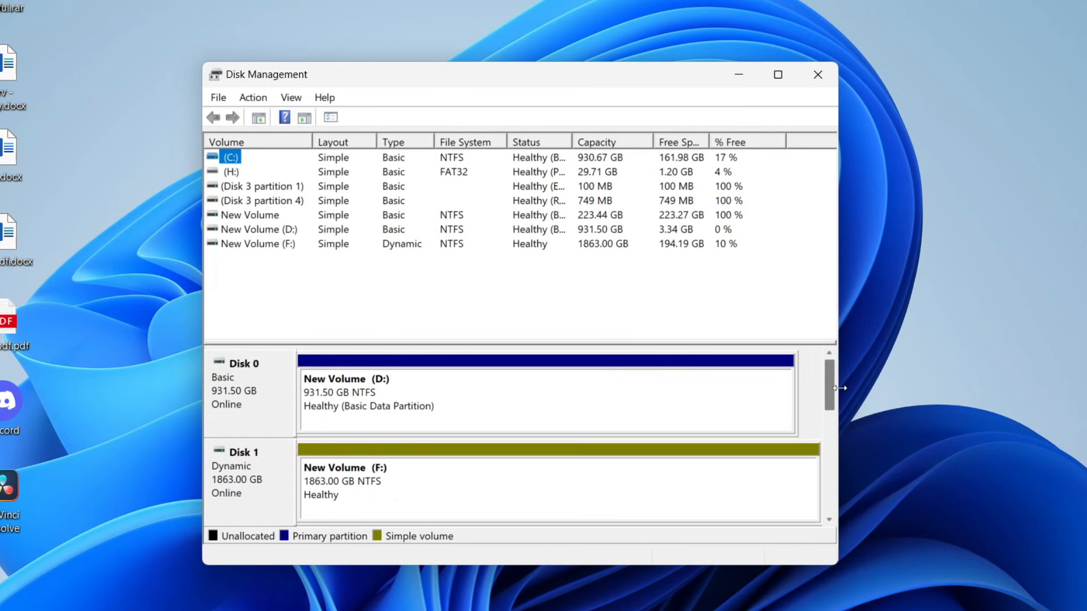
Scroll the disk map down to reveal Disk 2, the 223.45 GB basic disk.
{"action": "scroll", "scroll_direction": "down", "scroll_amount": 3}
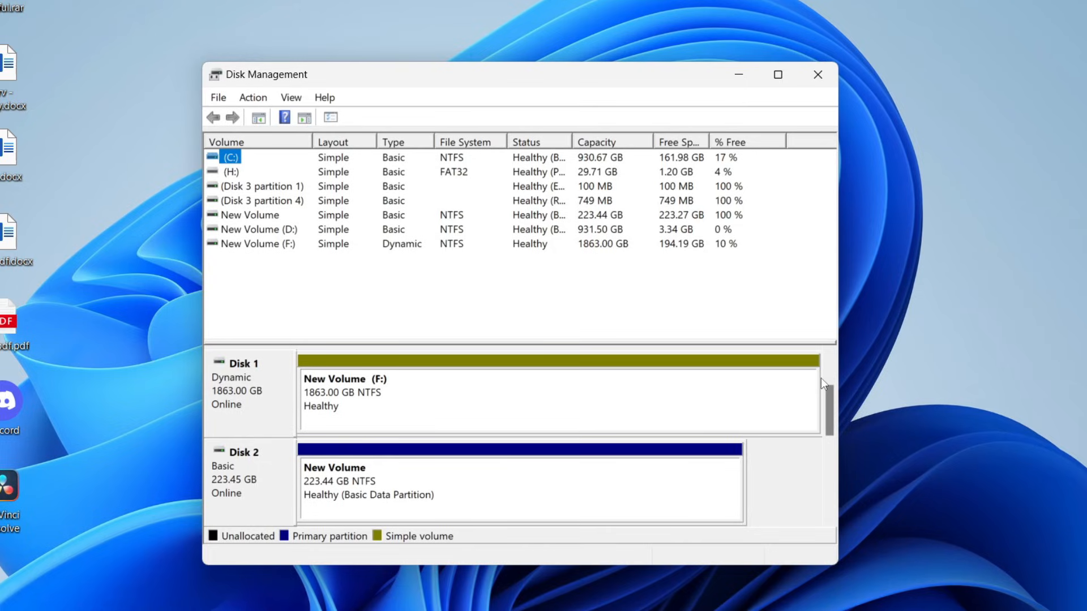
{"action": "mouse_move", "coordinate": [252, 496]}
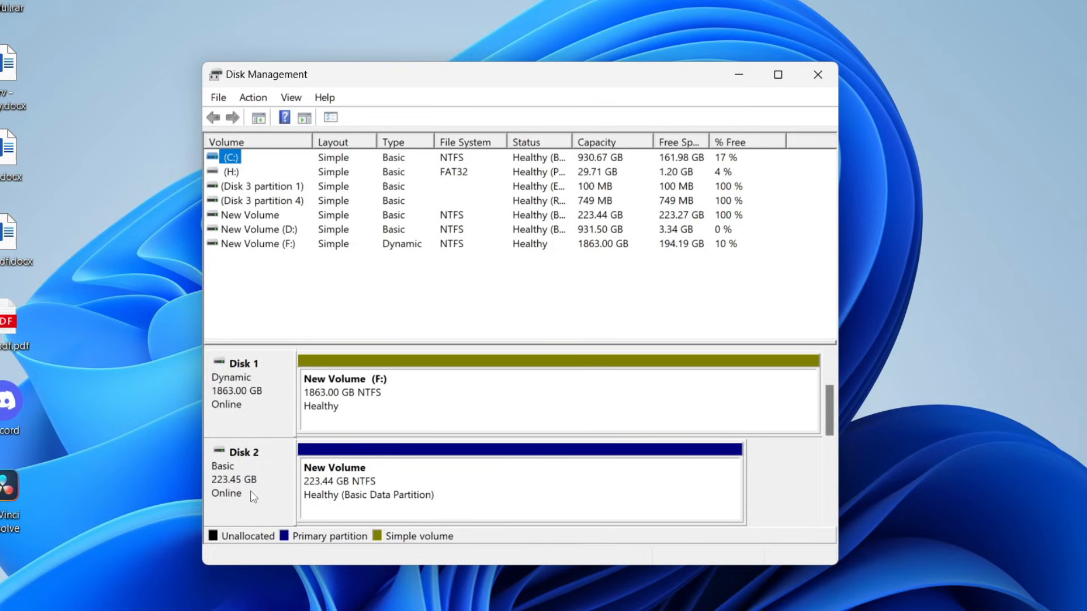
{"action": "mouse_move", "coordinate": [437, 483]}
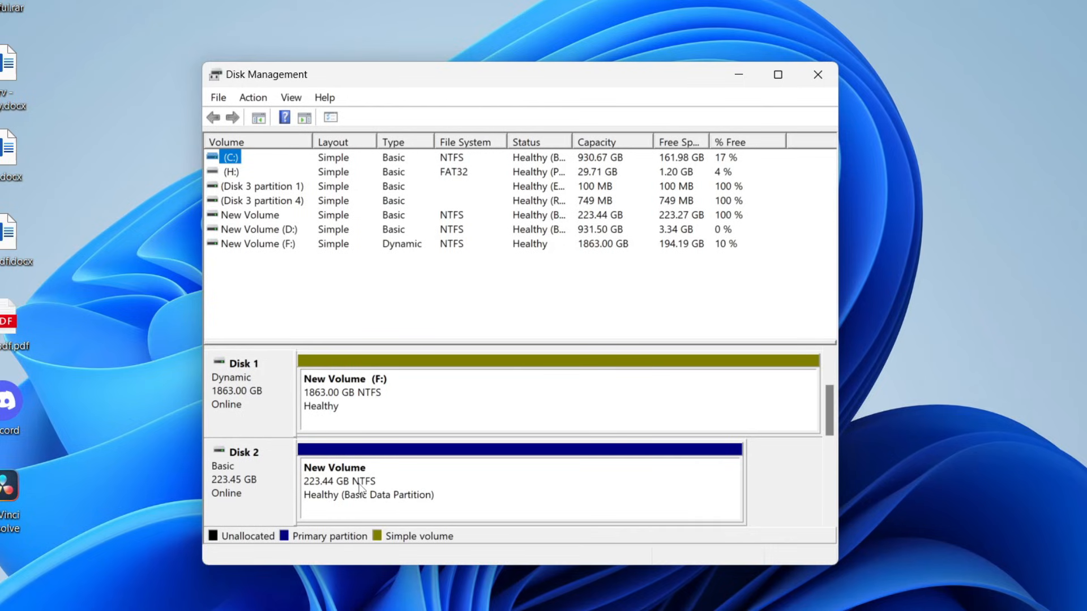
{"action": "mouse_move", "coordinate": [406, 478]}
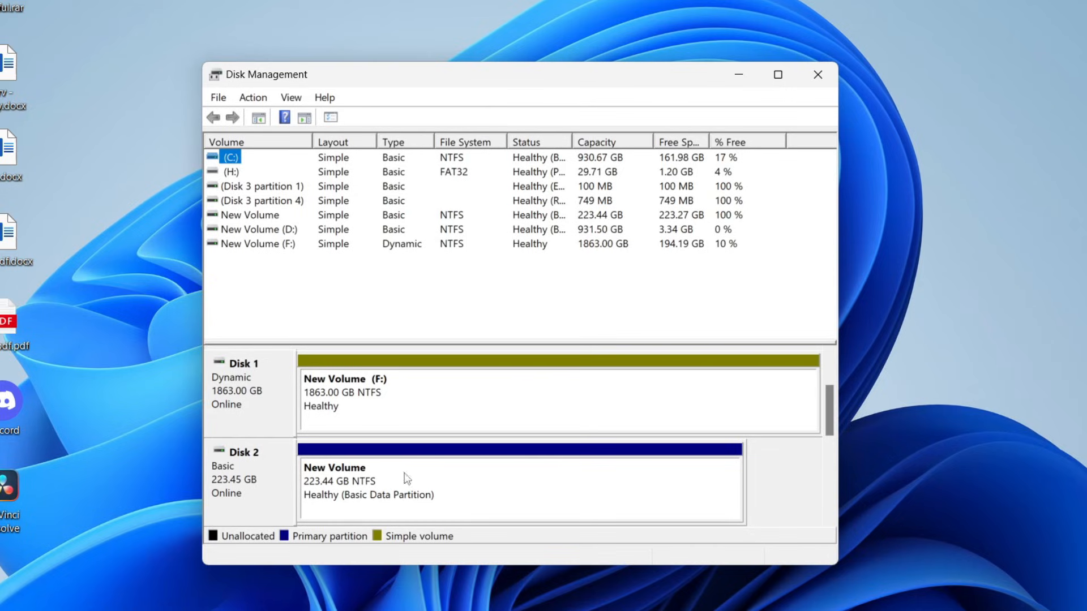
{"action": "mouse_move", "coordinate": [359, 490]}
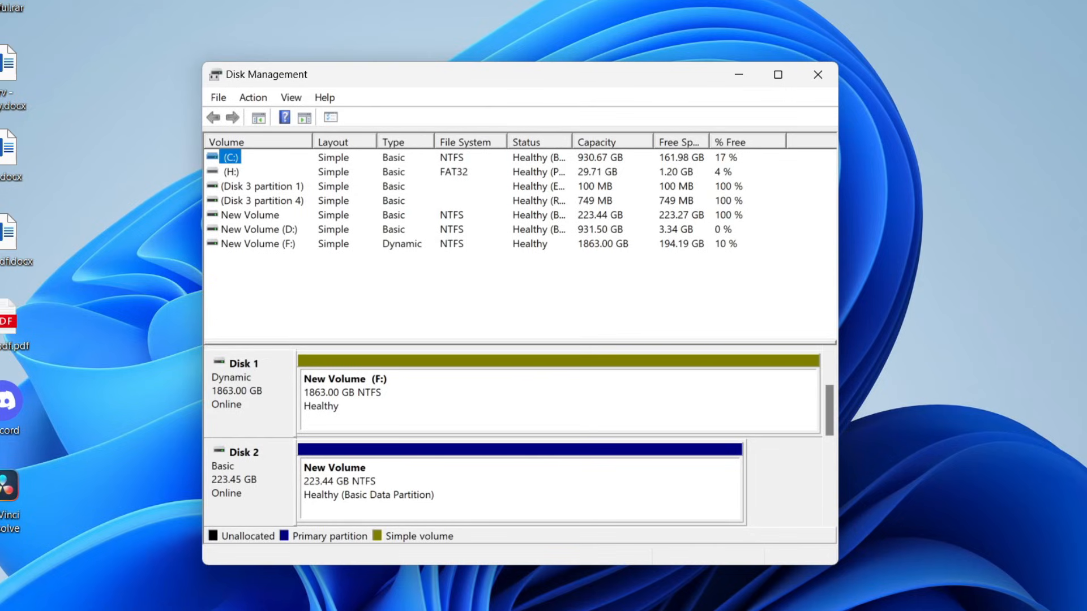
{"action": "mouse_move", "coordinate": [434, 557]}
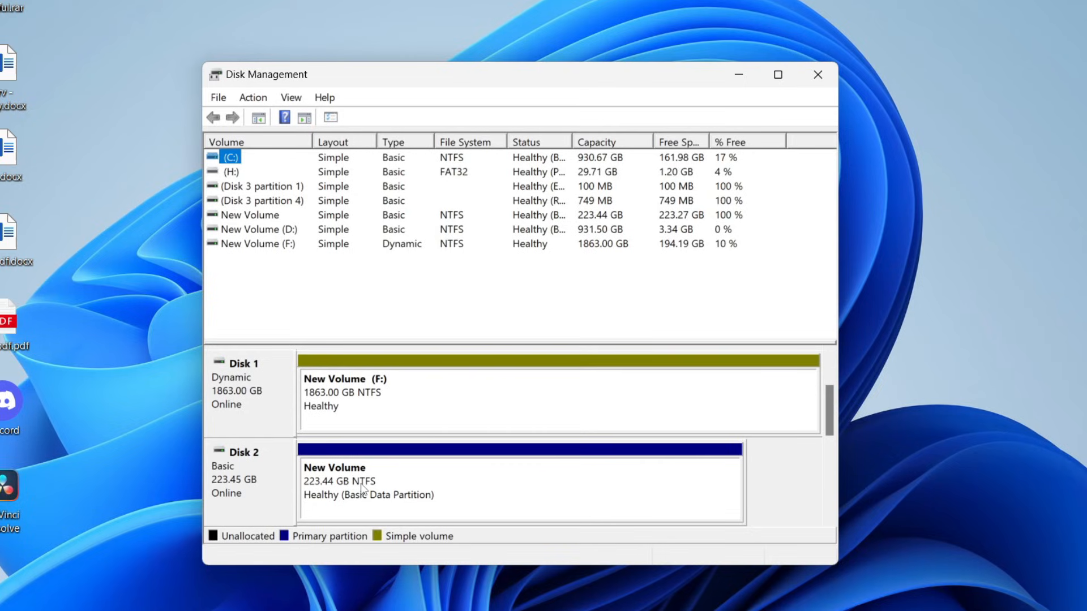
{"action": "mouse_move", "coordinate": [326, 483]}
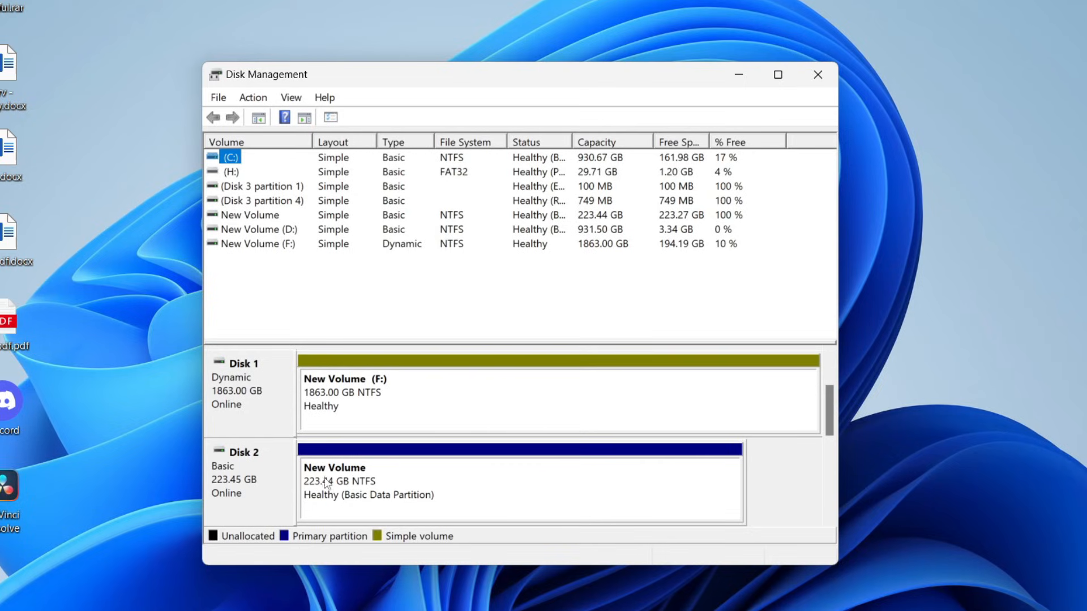
{"action": "mouse_move", "coordinate": [372, 479]}
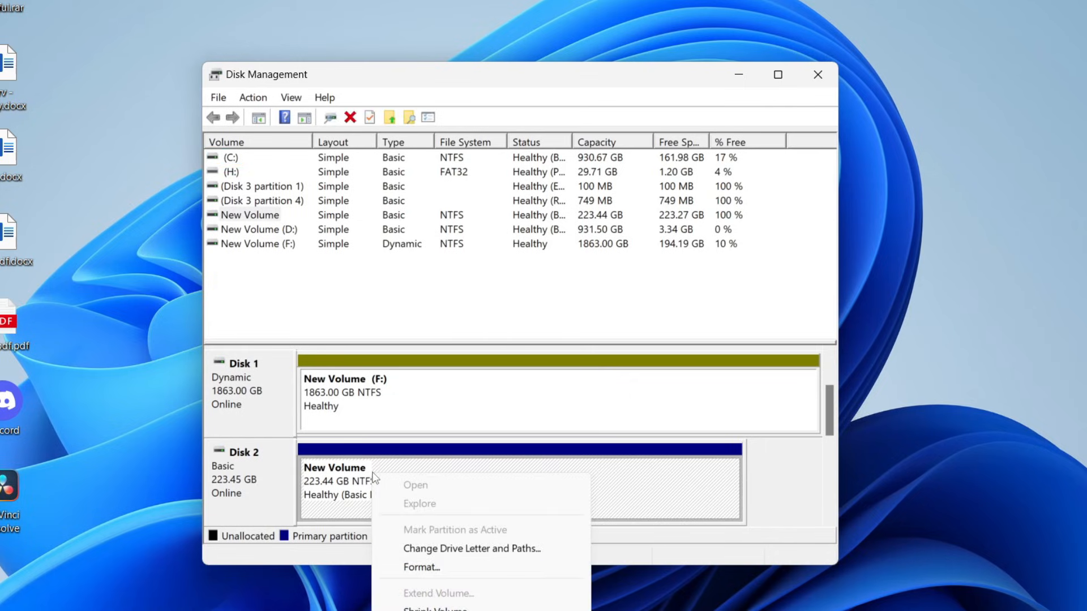
Assign drive letter E to the volume through its drive letter and path settings.
{"action": "left_click", "coordinate": [471, 548]}
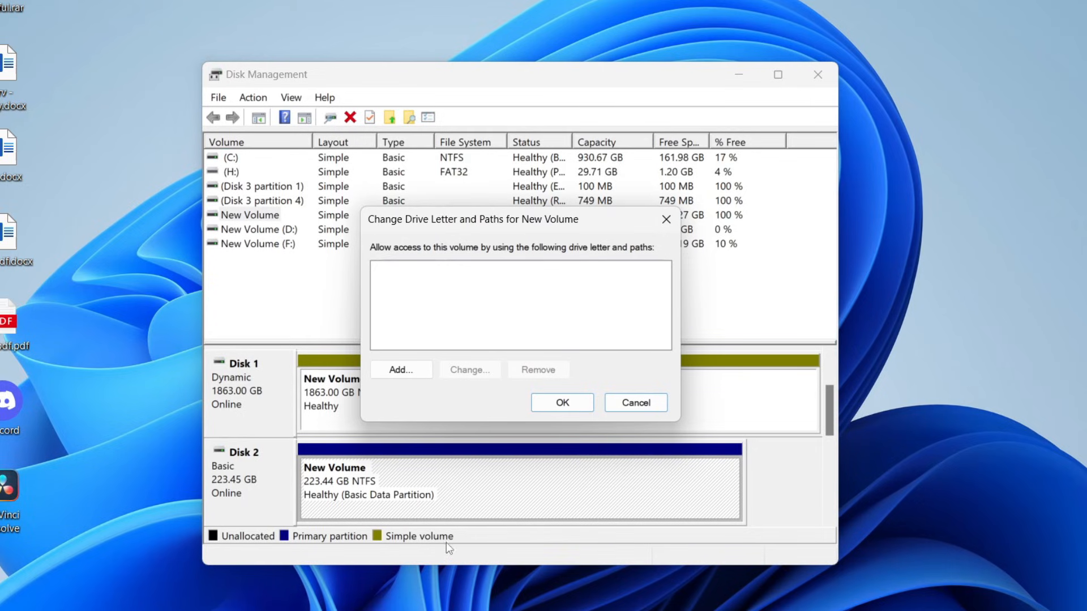
{"action": "left_click", "coordinate": [401, 369]}
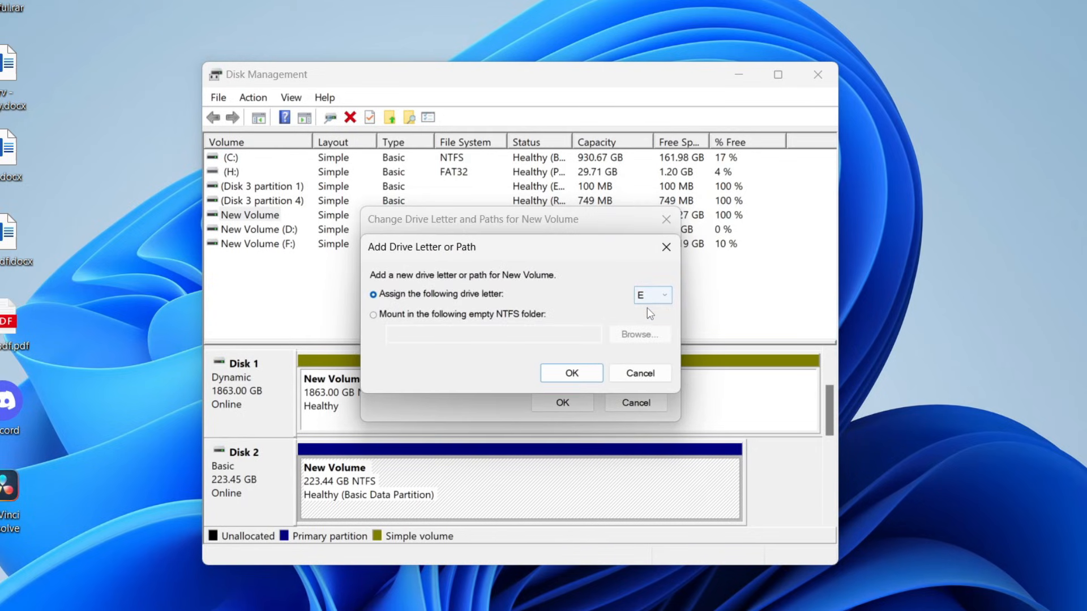
{"action": "left_click", "coordinate": [571, 372]}
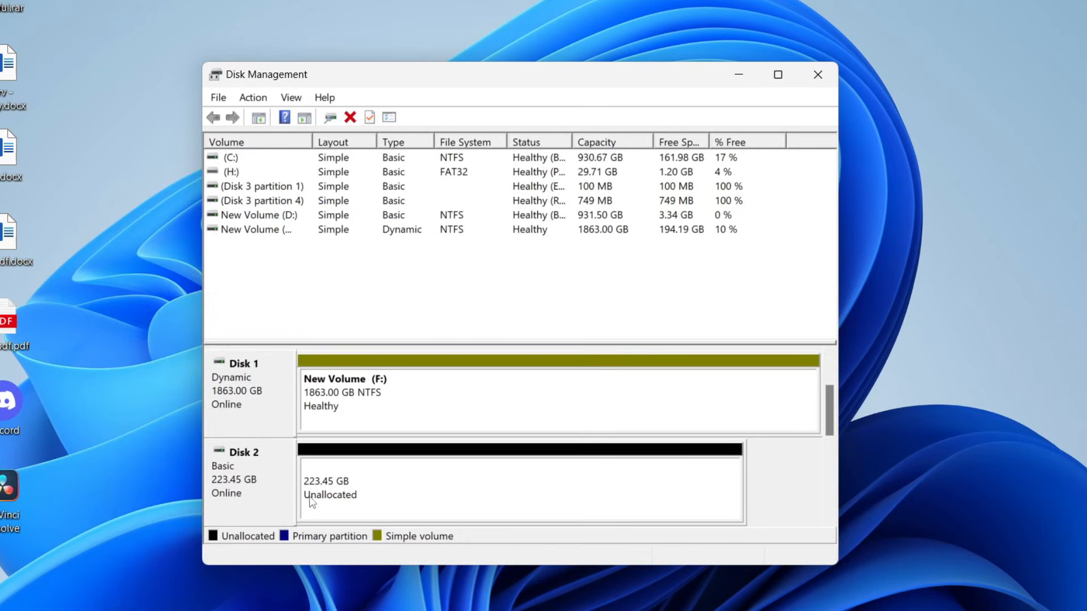
{"action": "mouse_move", "coordinate": [366, 489]}
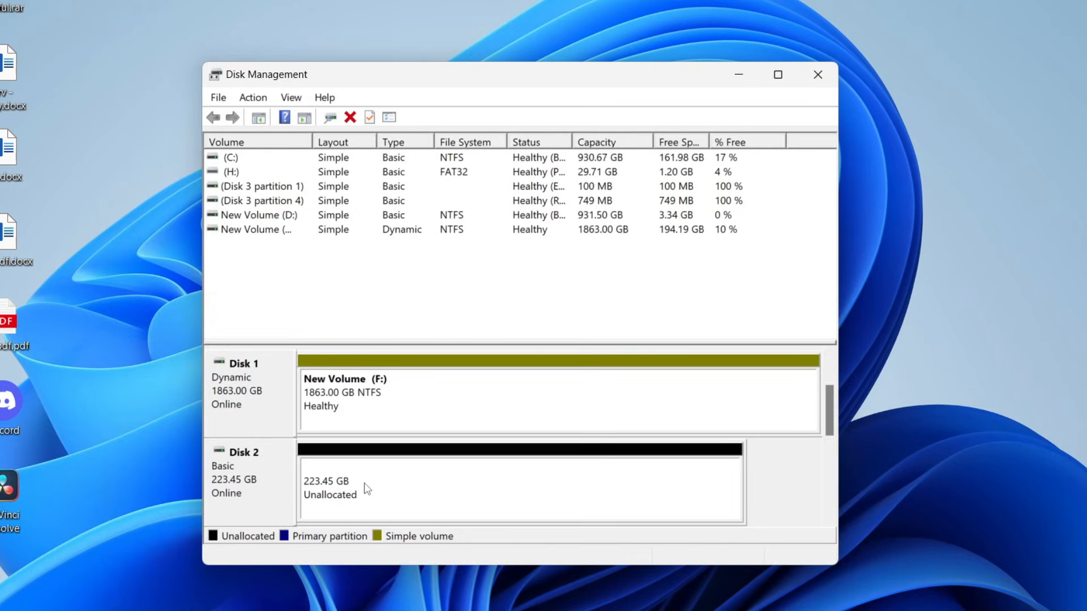
Launch the New Simple Volume wizard from Disk 2's unallocated space.
{"action": "right_click", "coordinate": [367, 486]}
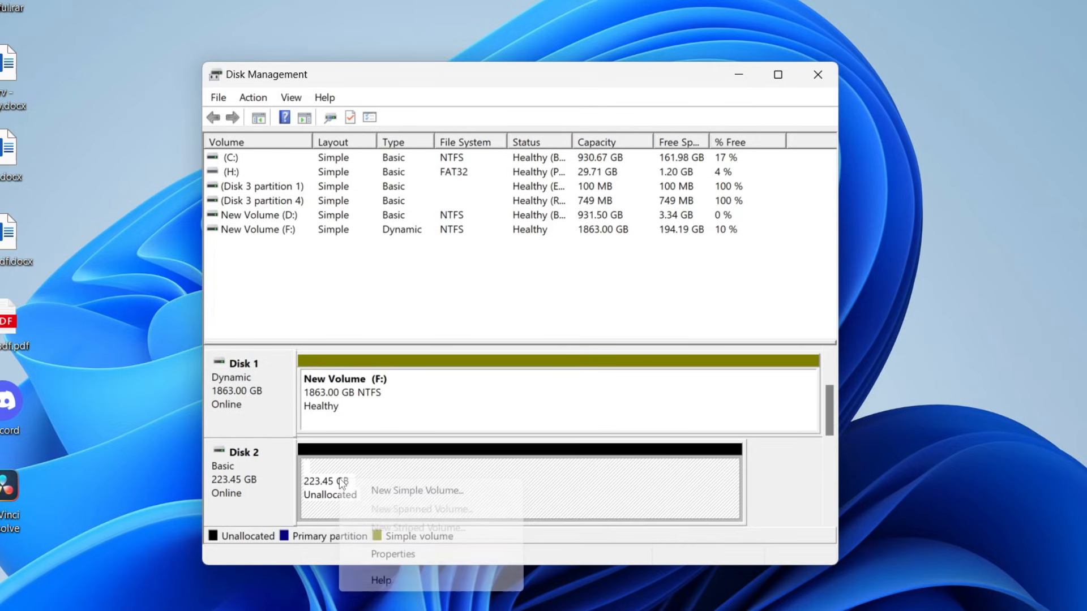
{"action": "left_click", "coordinate": [417, 490]}
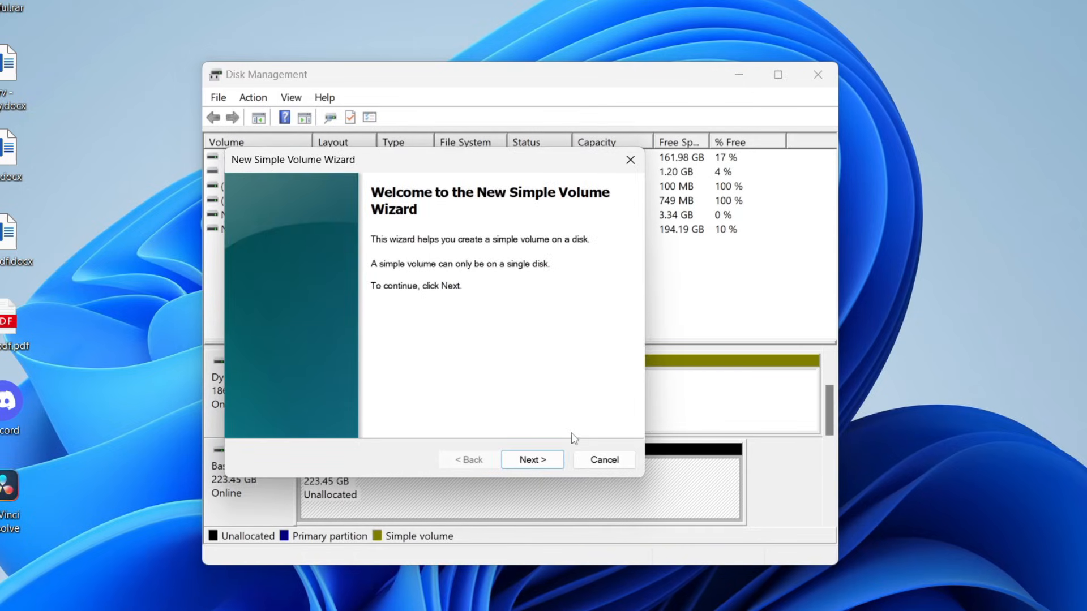
Accept the full 228806 MB size, drive letter E, and NTFS quick format labelled New Volume.
{"action": "left_click", "coordinate": [532, 459]}
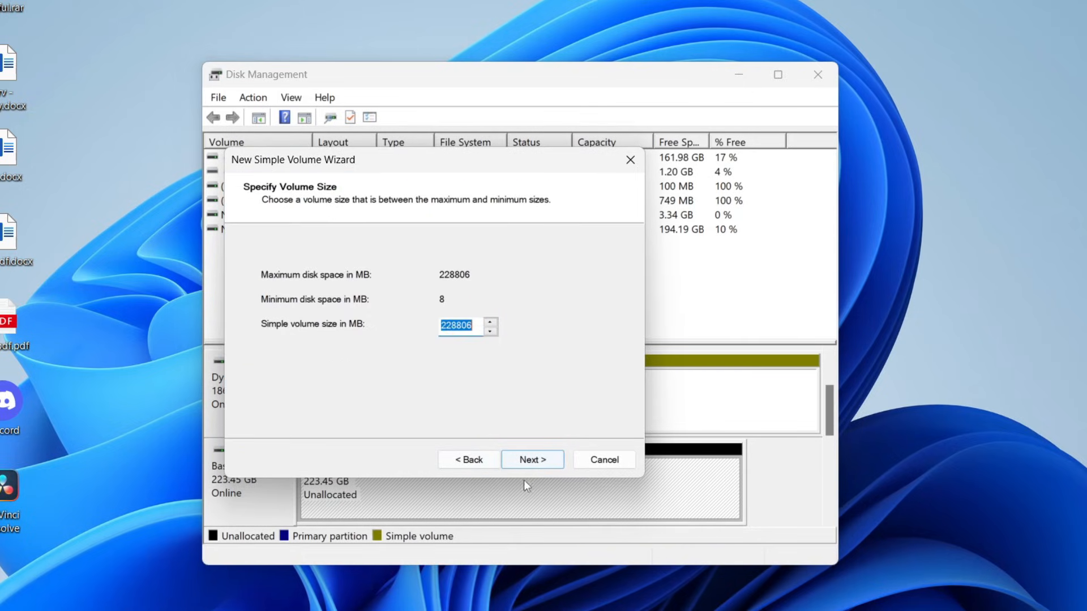
{"action": "left_click", "coordinate": [531, 459]}
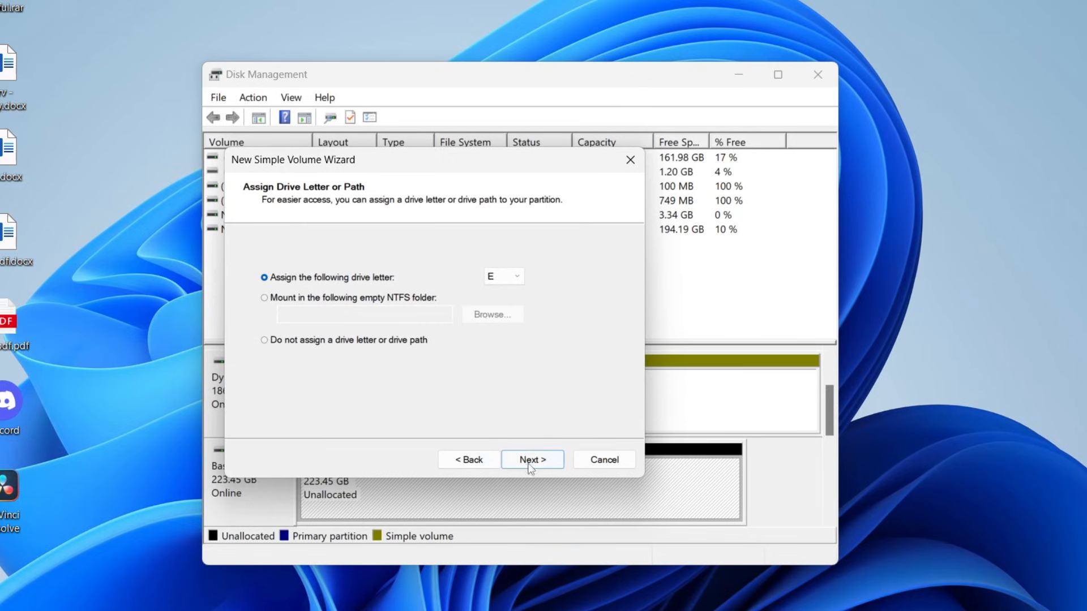
{"action": "left_click", "coordinate": [531, 460]}
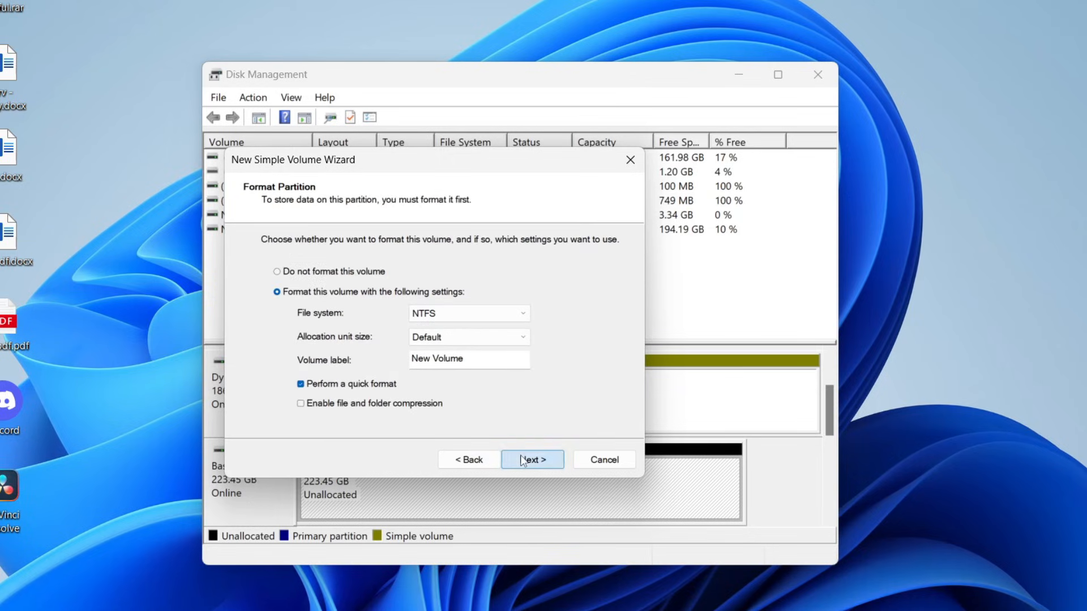
{"action": "left_click", "coordinate": [531, 459]}
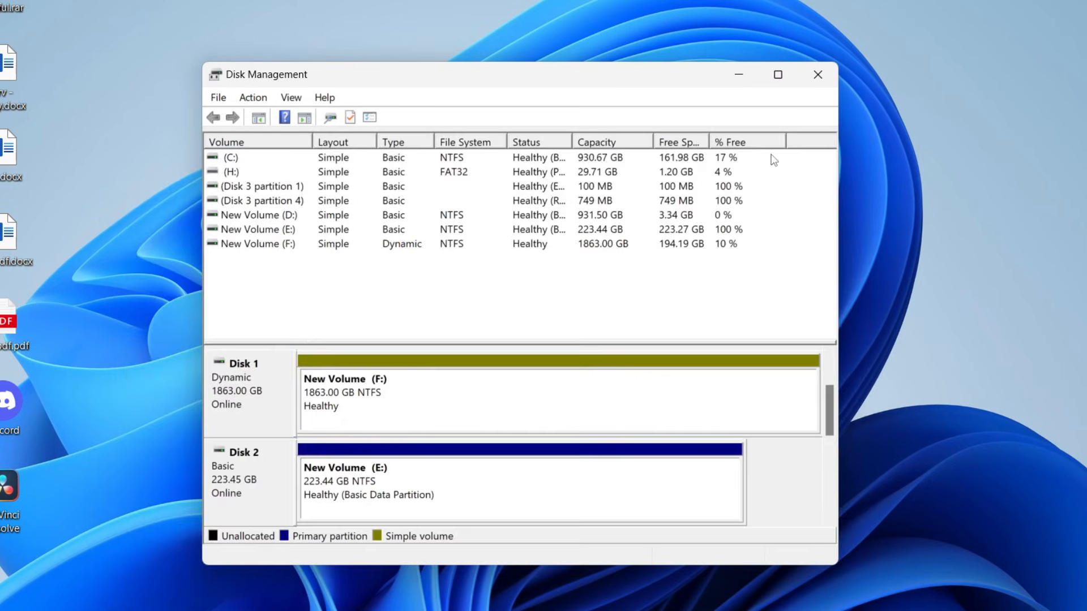
{"action": "mouse_move", "coordinate": [588, 407]}
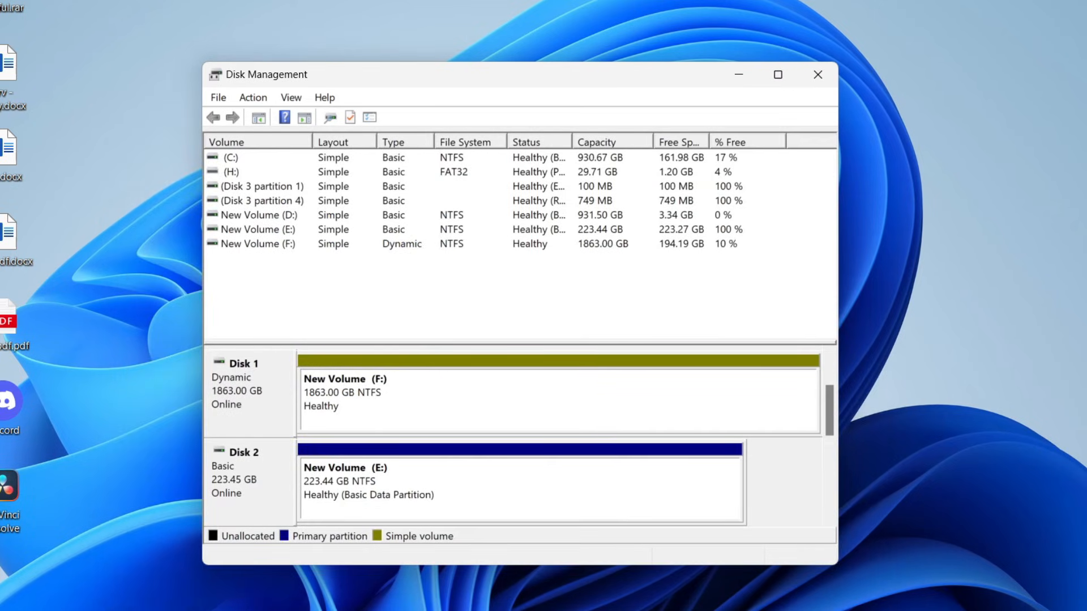
{"action": "mouse_move", "coordinate": [402, 468]}
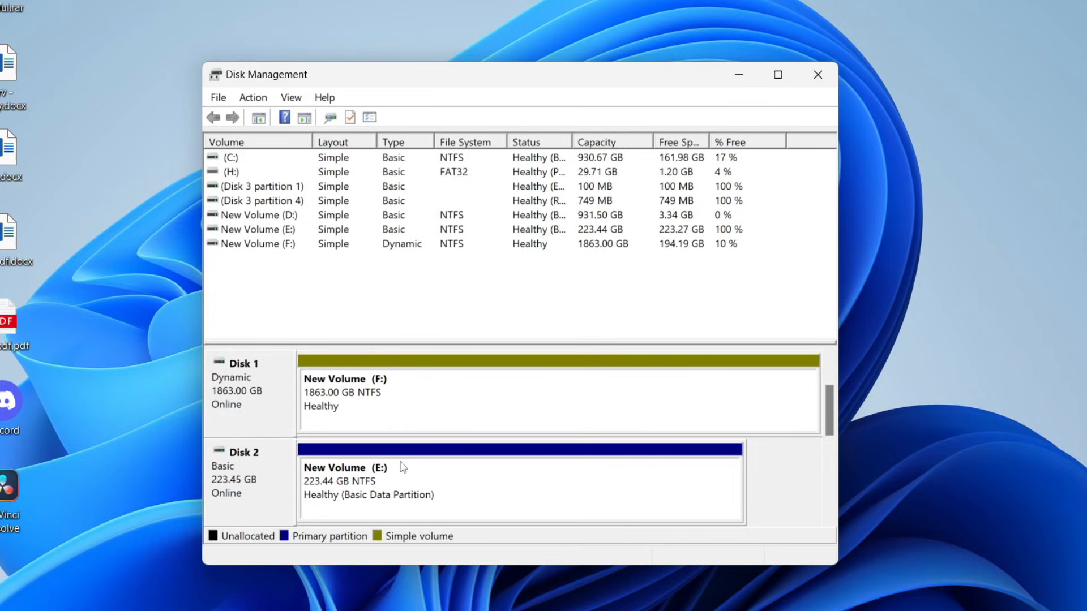
{"action": "mouse_move", "coordinate": [269, 476]}
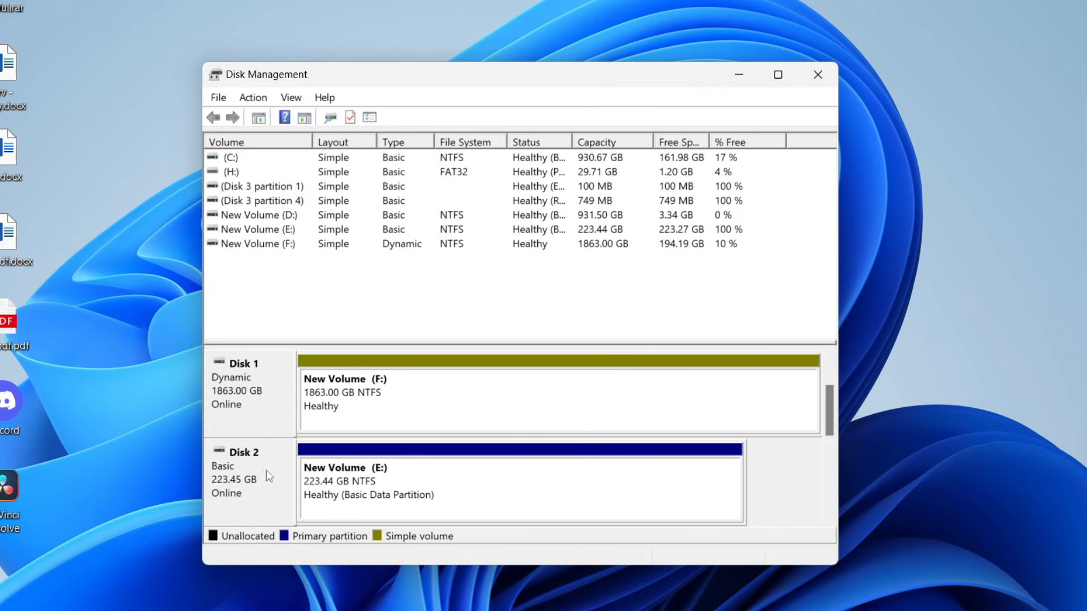
{"action": "mouse_move", "coordinate": [390, 477]}
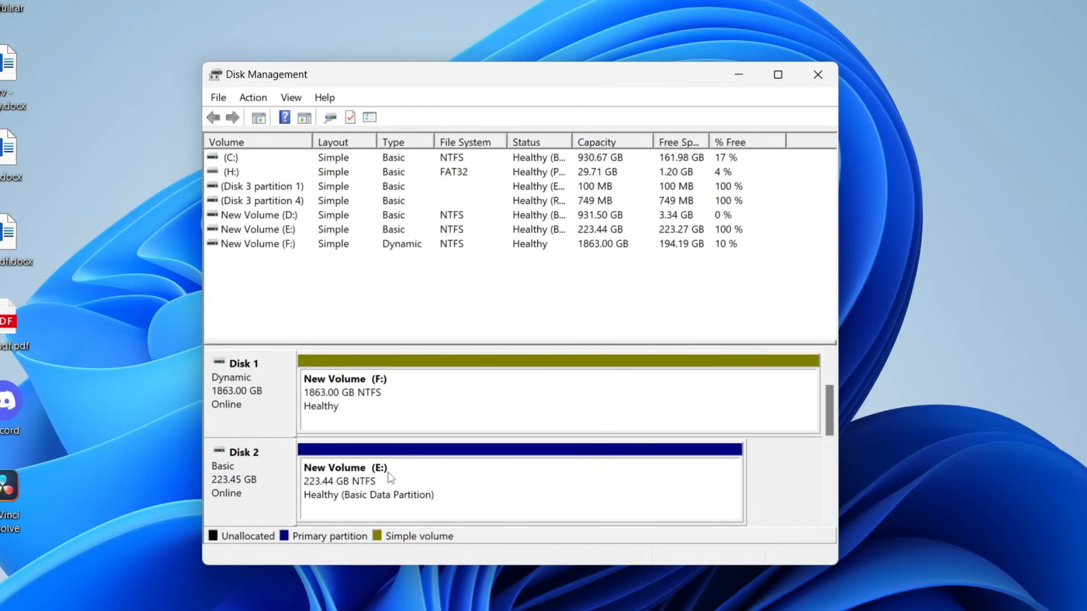
{"action": "mouse_move", "coordinate": [359, 483]}
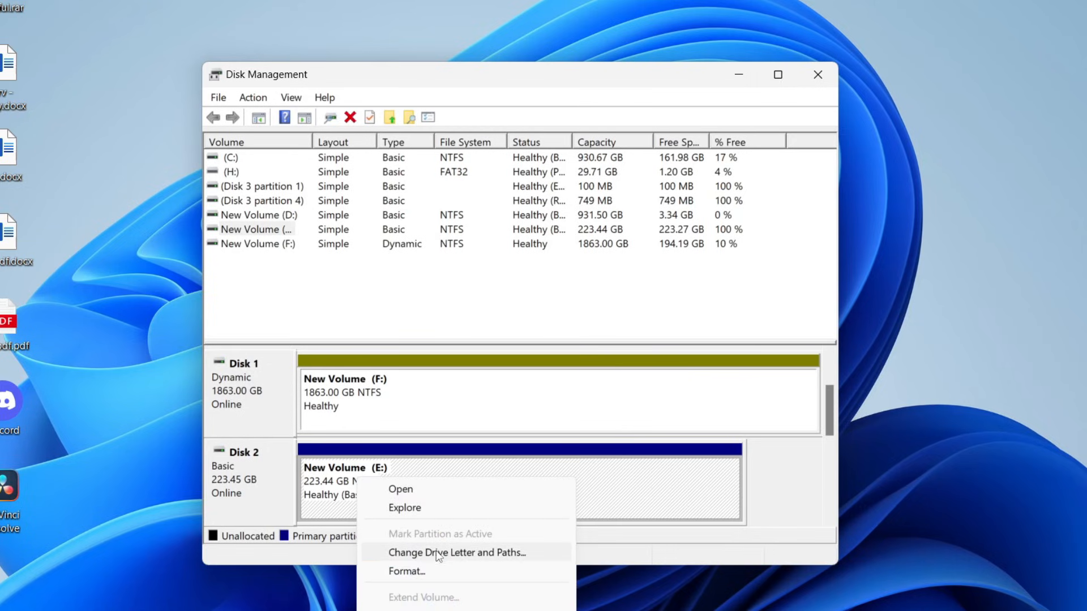
Quick-format E: as NTFS with the New Volume label, acknowledging the data-erasure warning.
{"action": "left_click", "coordinate": [406, 570]}
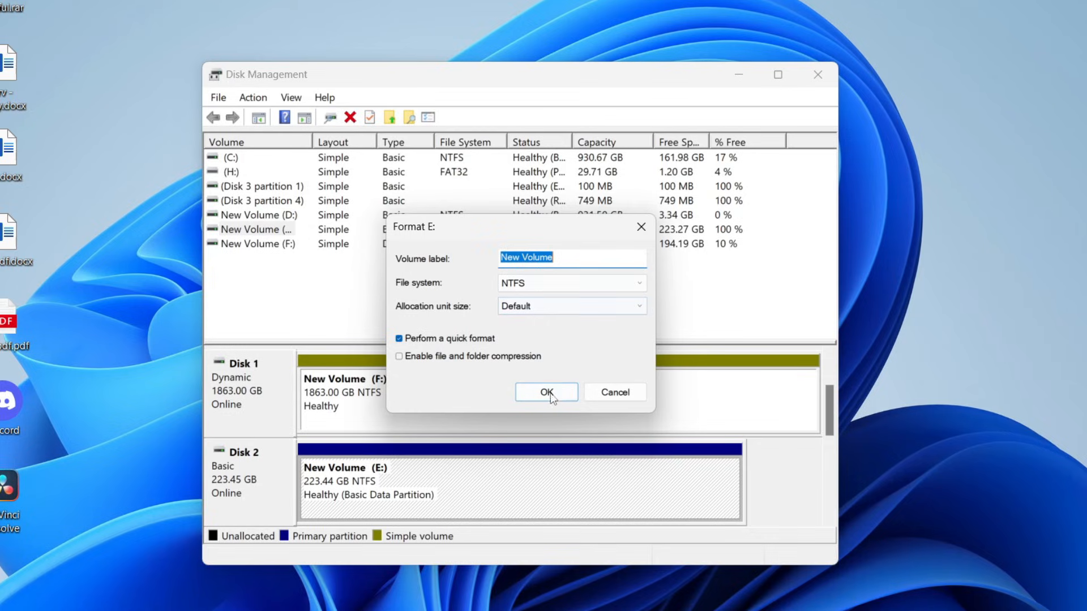
{"action": "left_click", "coordinate": [546, 391]}
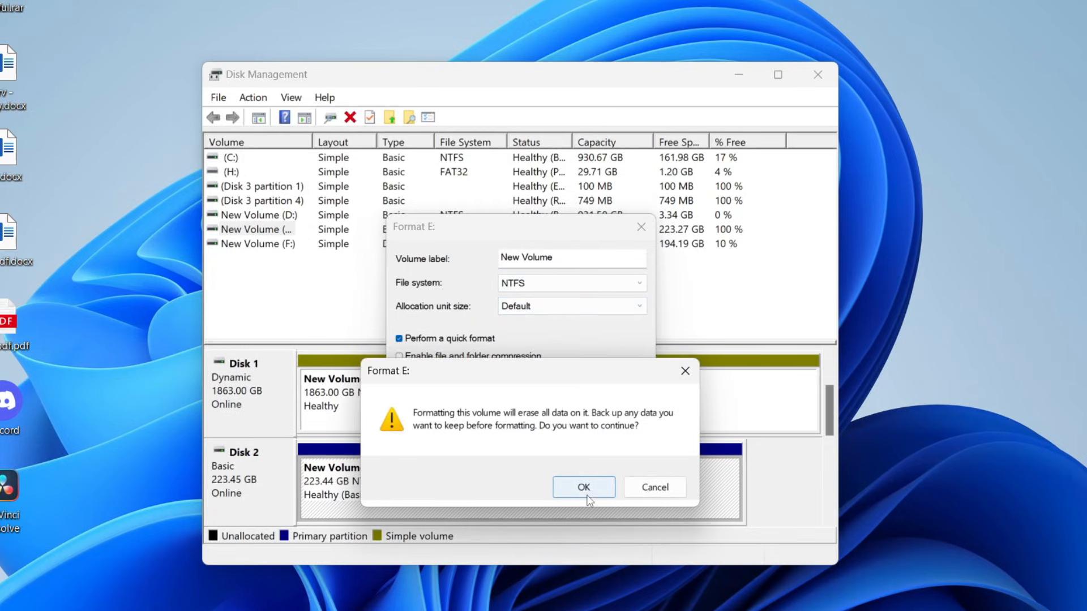
{"action": "left_click", "coordinate": [583, 487]}
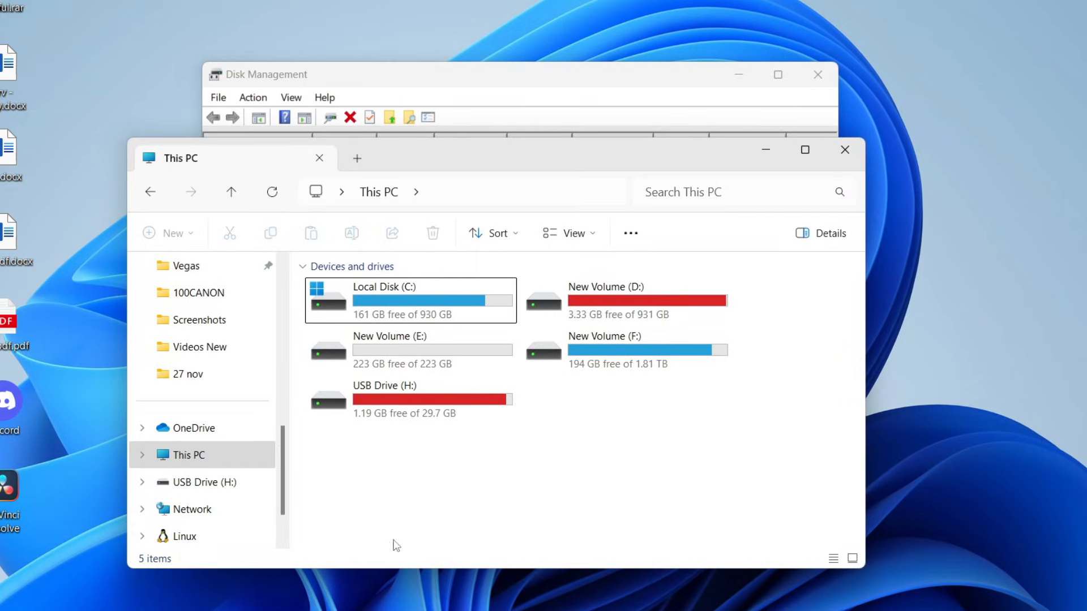
{"action": "mouse_move", "coordinate": [303, 446]}
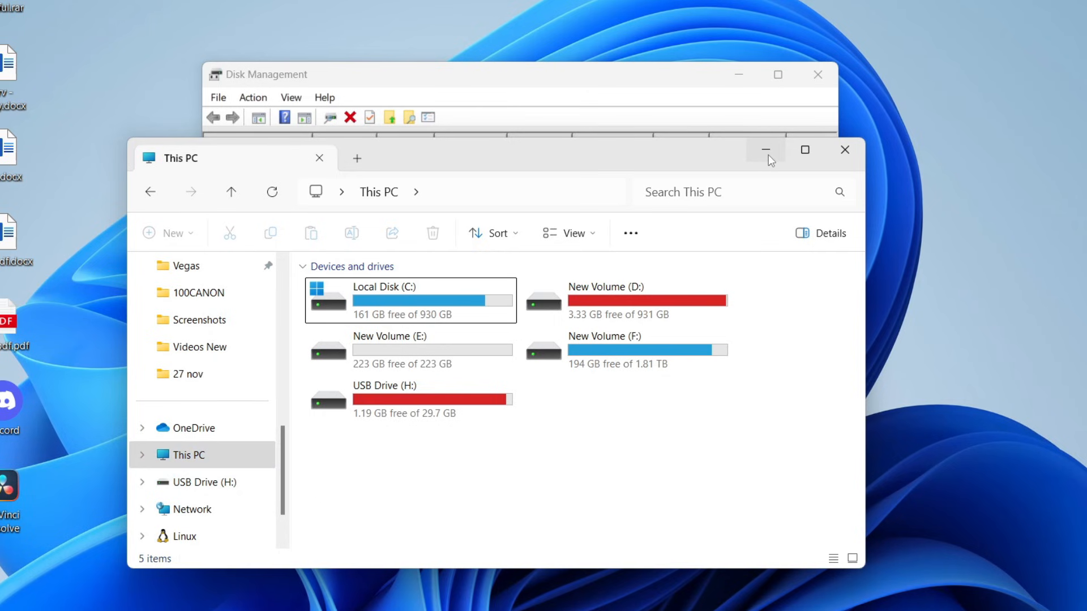
Minimize File Explorer after seeing New Volume (E:), returning to Disk Management.
{"action": "left_click", "coordinate": [765, 150]}
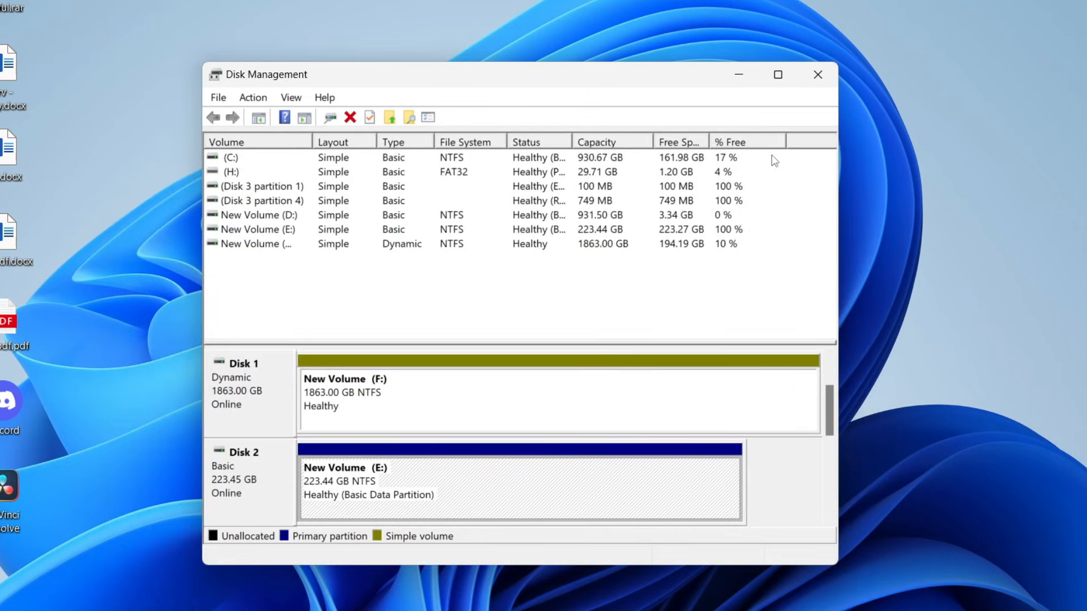